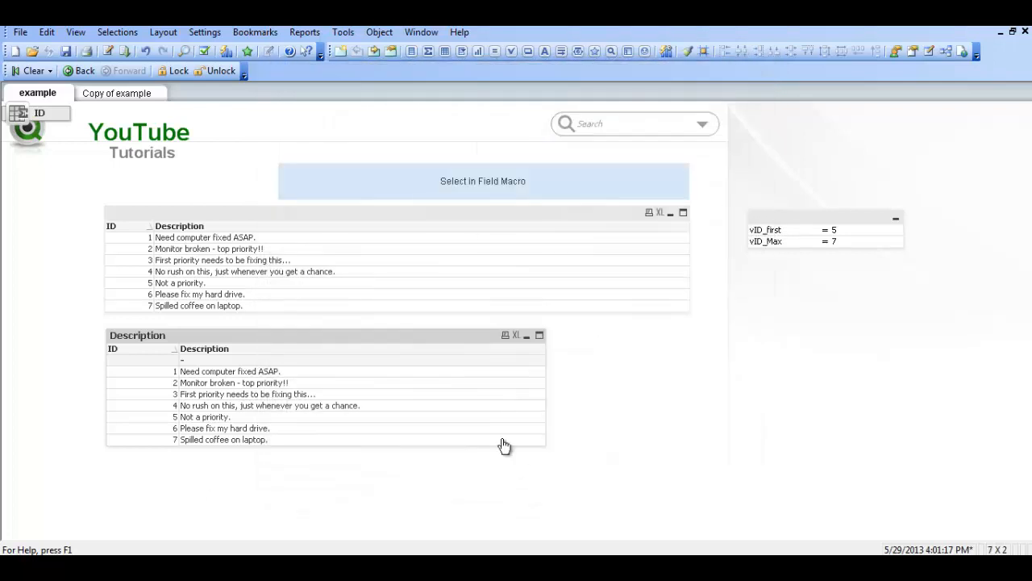
pyautogui.moveTo(382, 365)
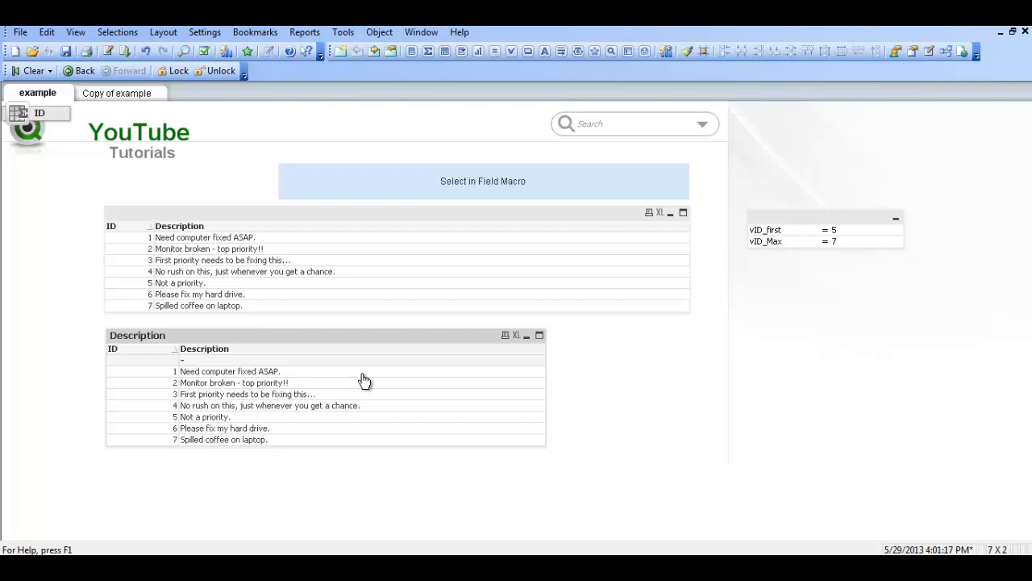
pyautogui.moveTo(365, 375)
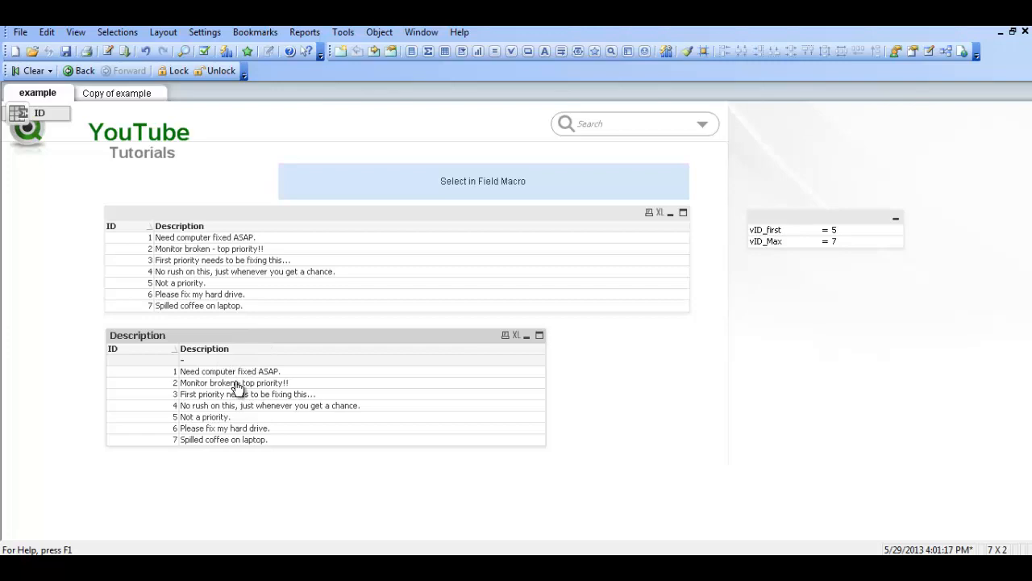
pyautogui.moveTo(229, 388)
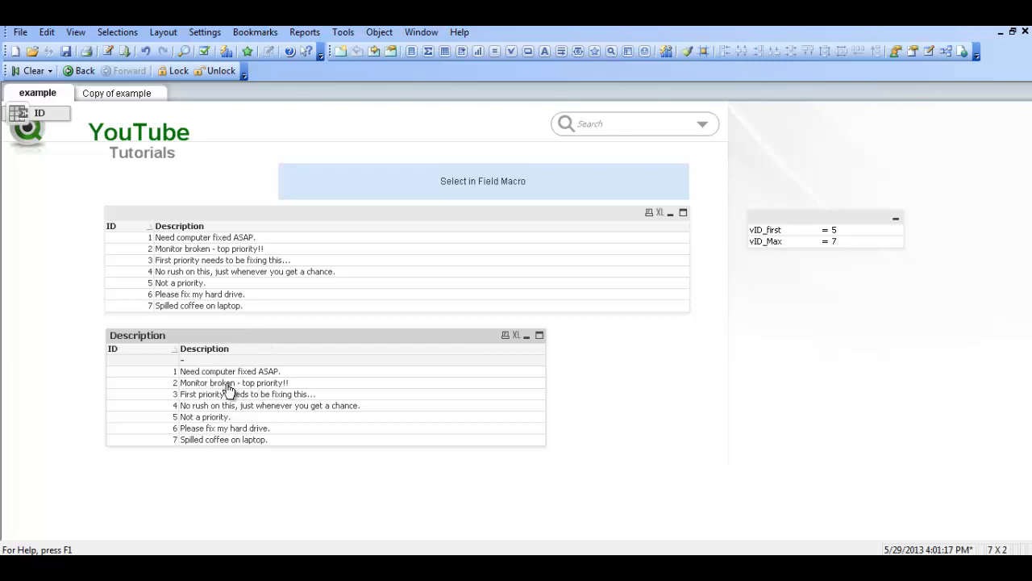
pyautogui.moveTo(308, 342)
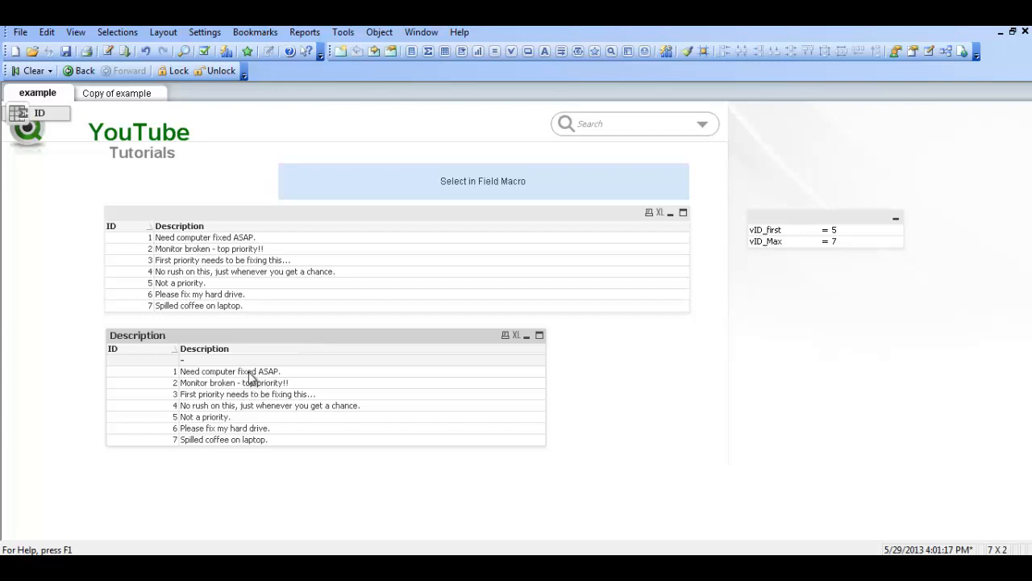
pyautogui.moveTo(226, 361)
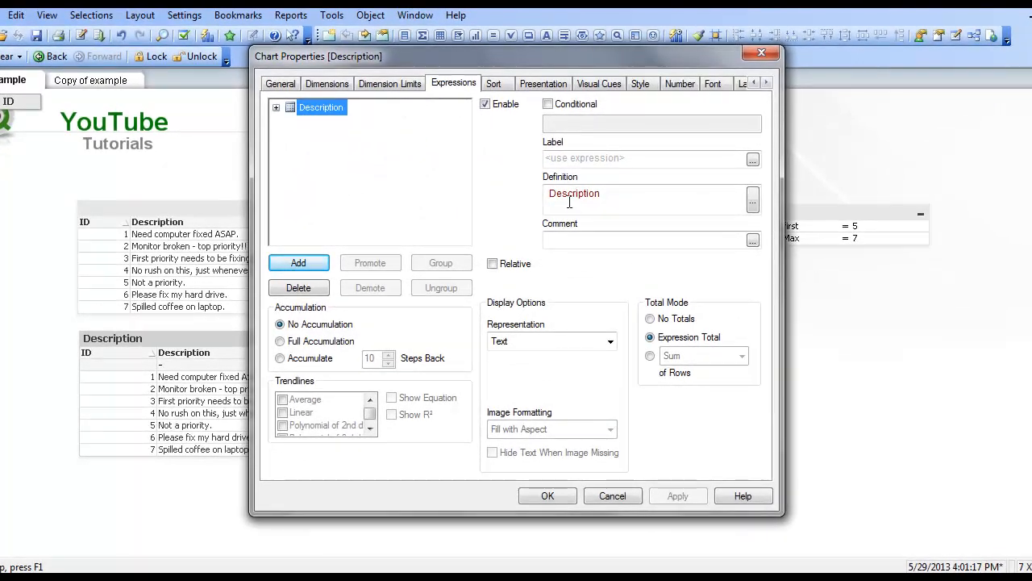
# Step: Enter =IF(WILDMATCH(Description,'*pri*'),Description) as the Description expression definition
pyautogui.click(751, 200)
pyautogui.write('=IF')
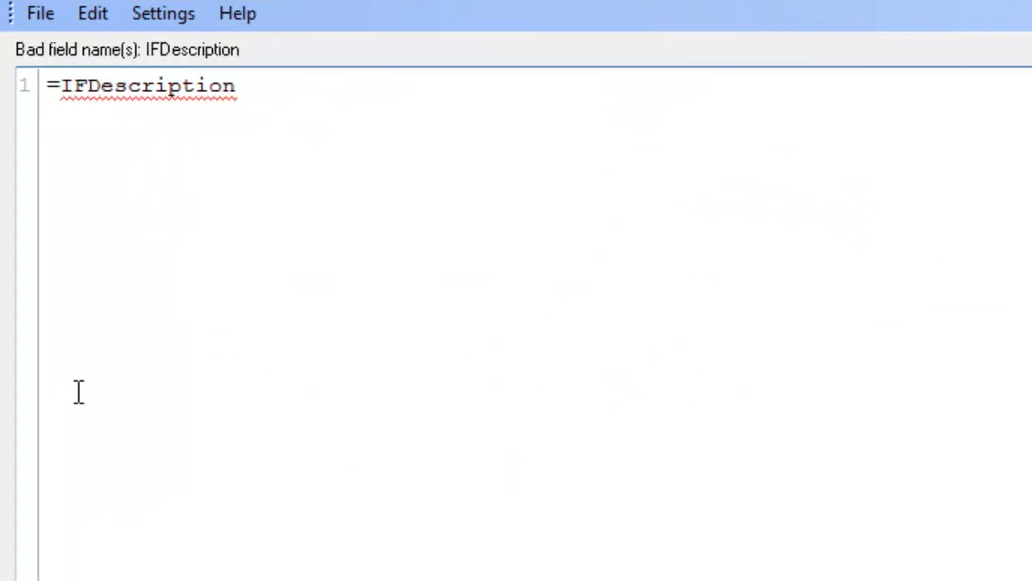
pyautogui.write('(WI')
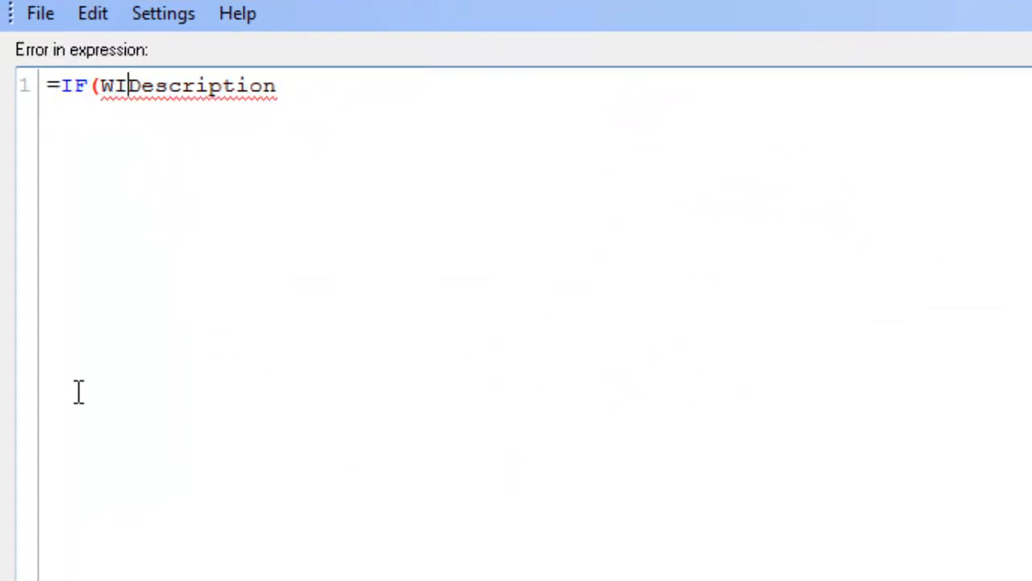
pyautogui.write('LDMATCH')
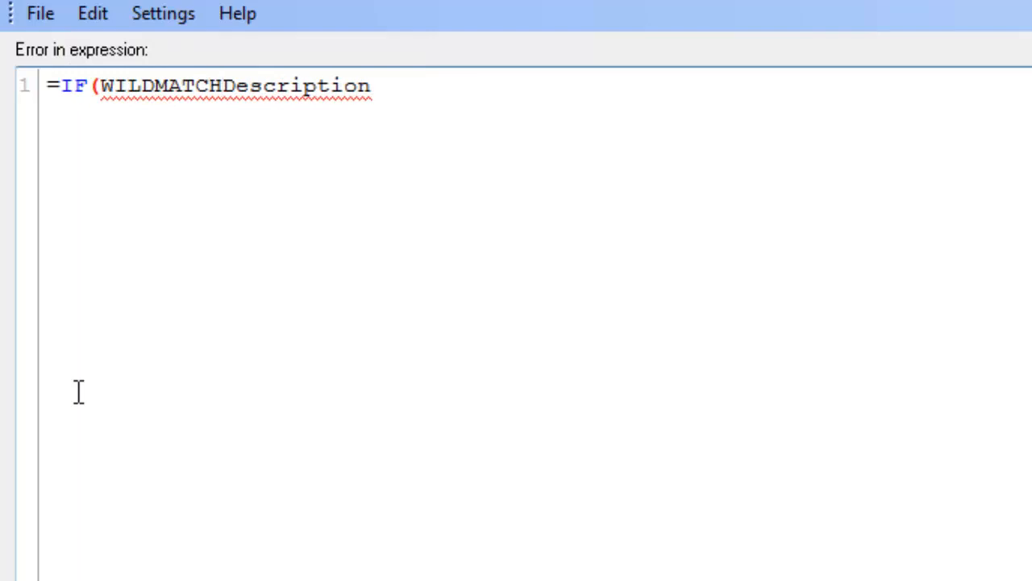
pyautogui.write('(')
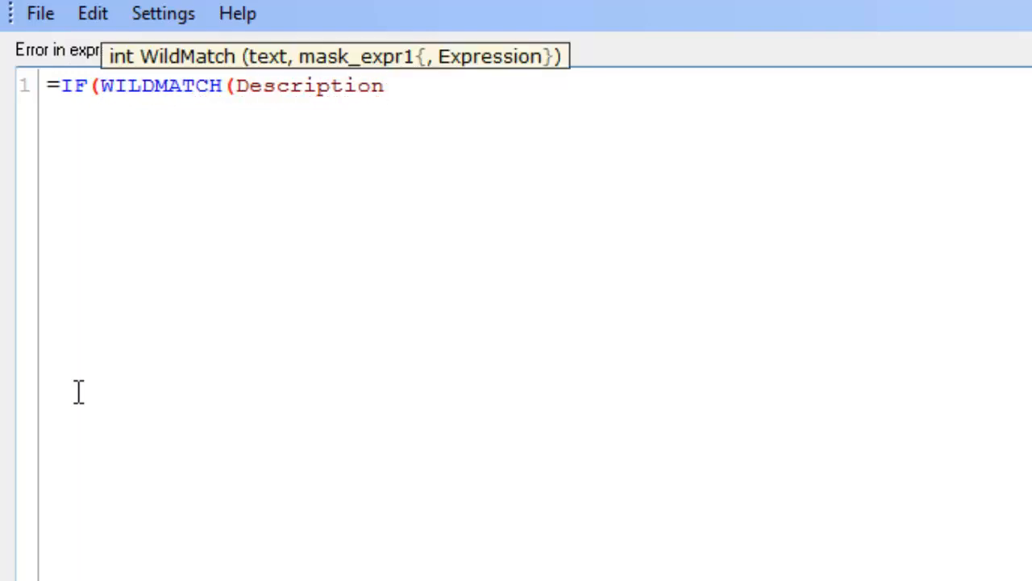
pyautogui.write(", ''")
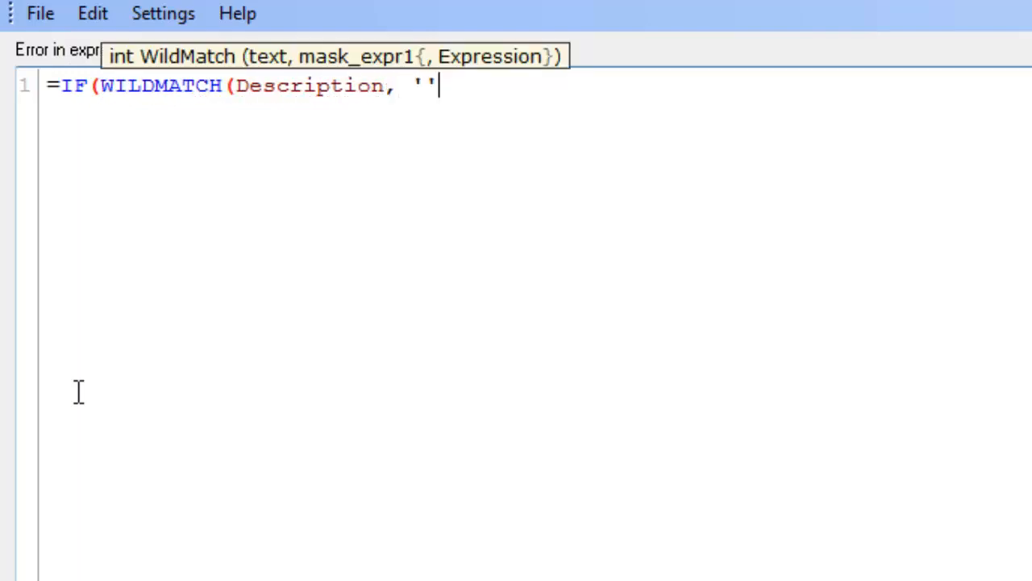
pyautogui.write('**')
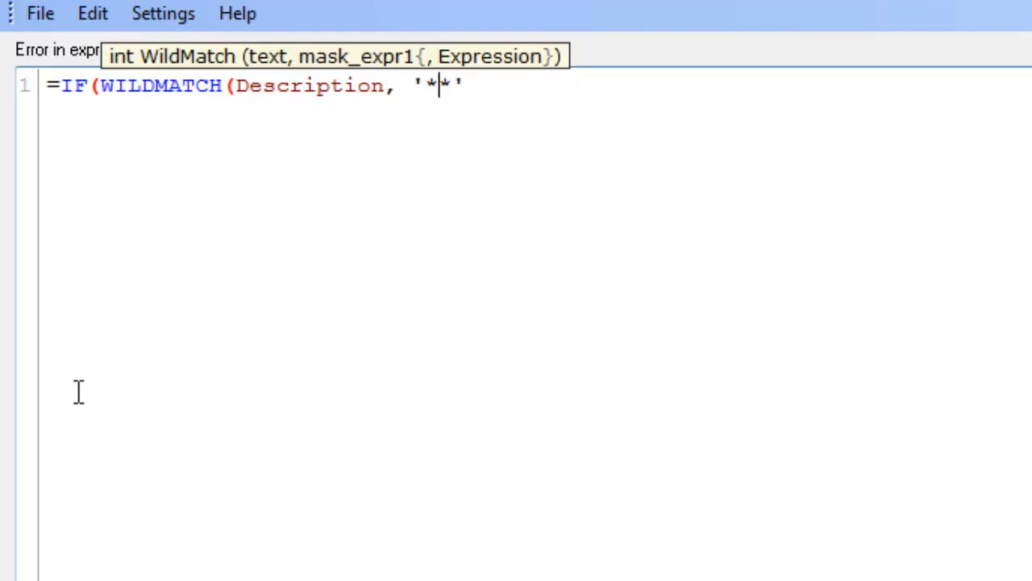
pyautogui.write('pri')
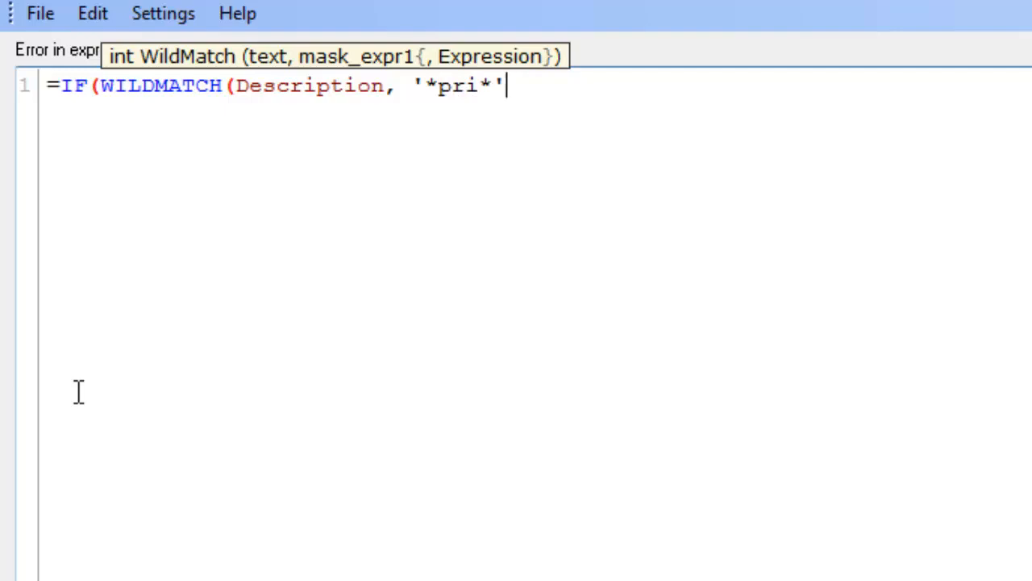
pyautogui.write('),')
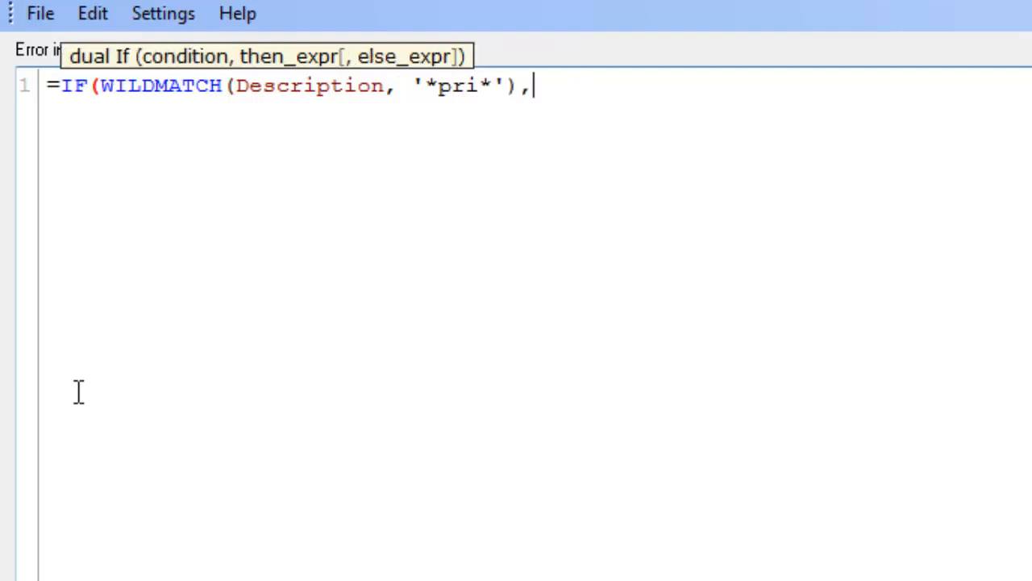
pyautogui.write('Description')
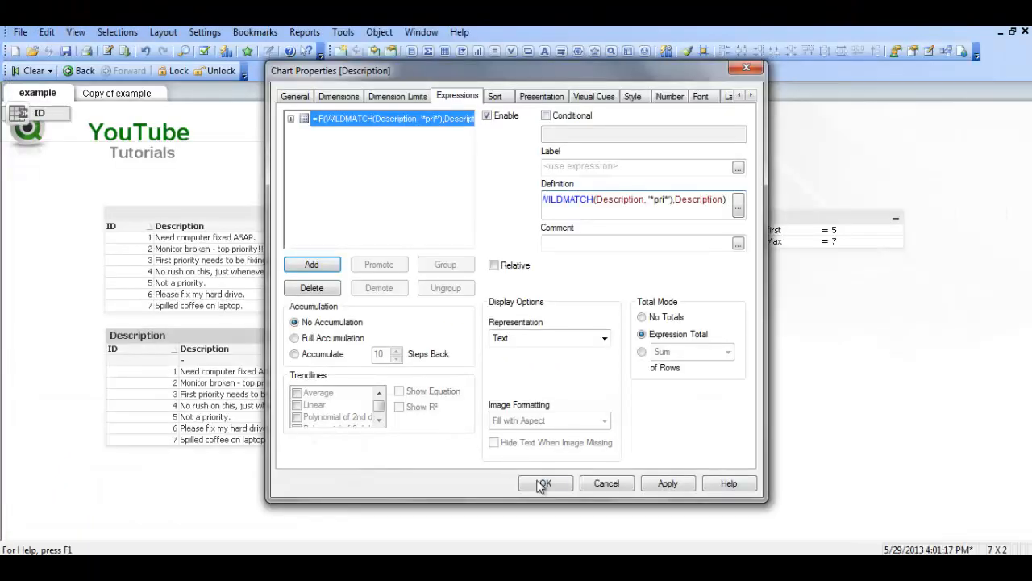
# Step: Confirm the Chart Properties so the table lists only IDs 2, 3 and 5
pyautogui.click(545, 484)
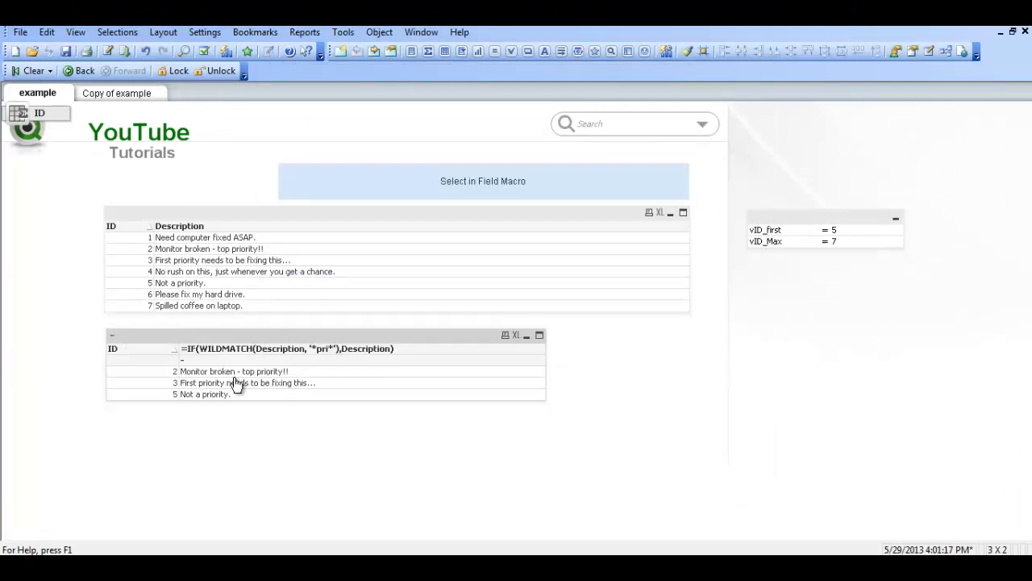
pyautogui.moveTo(265, 354)
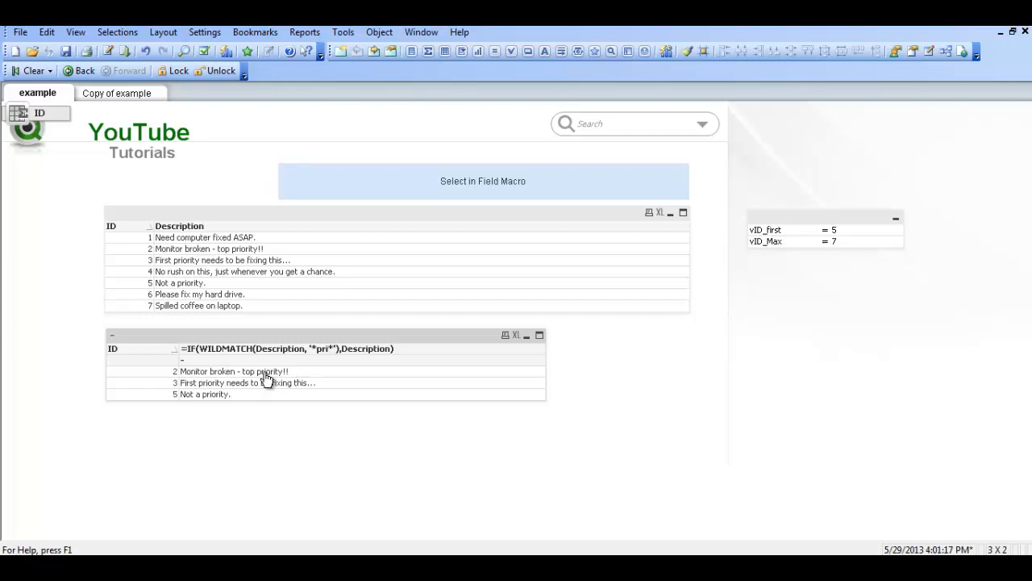
pyautogui.moveTo(224, 397)
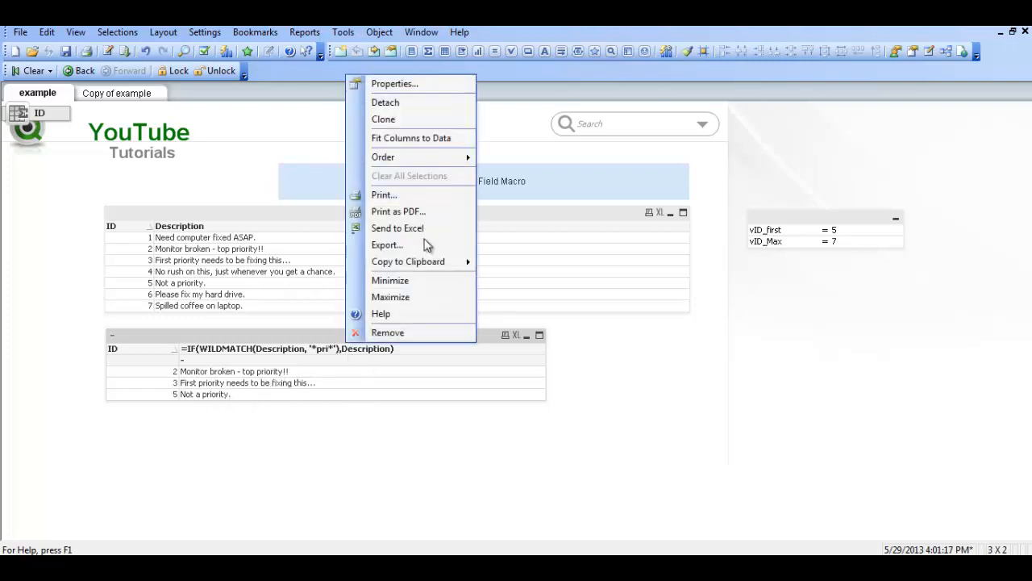
# Step: Replace the 'pri' wildcard with 'fix' in the Description expression definition
pyautogui.click(394, 84)
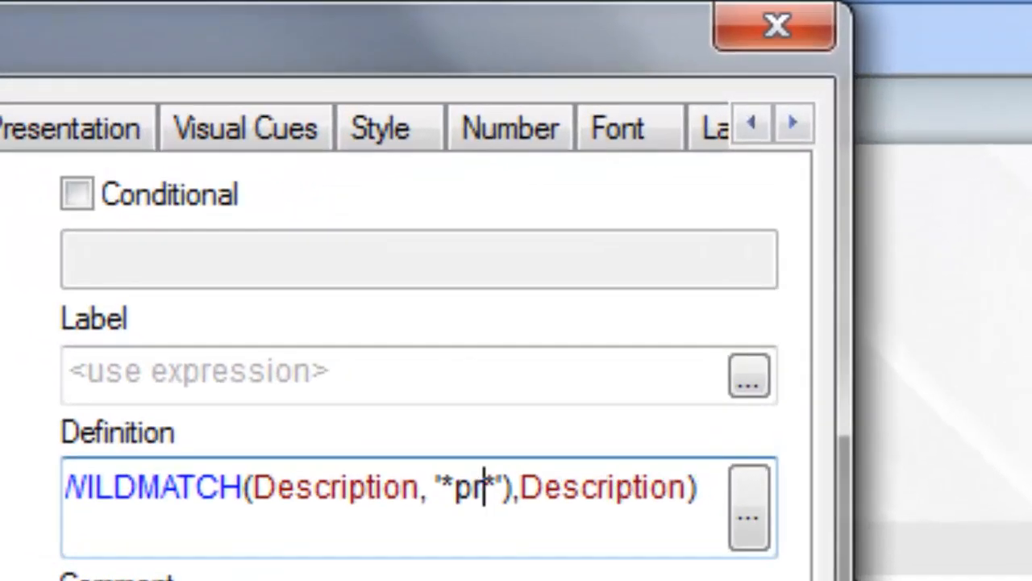
pyautogui.press('Backspace')
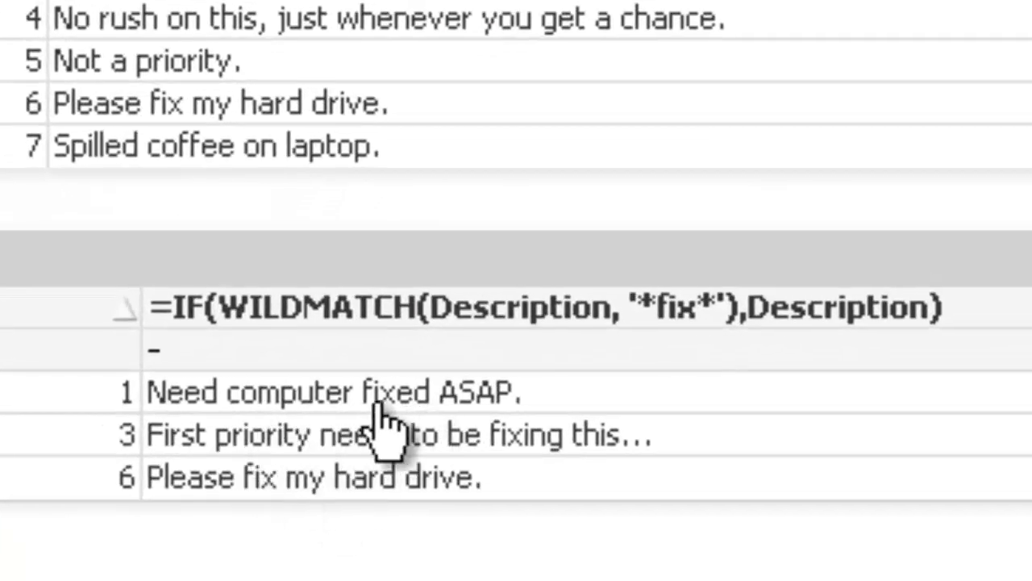
pyautogui.moveTo(516, 497)
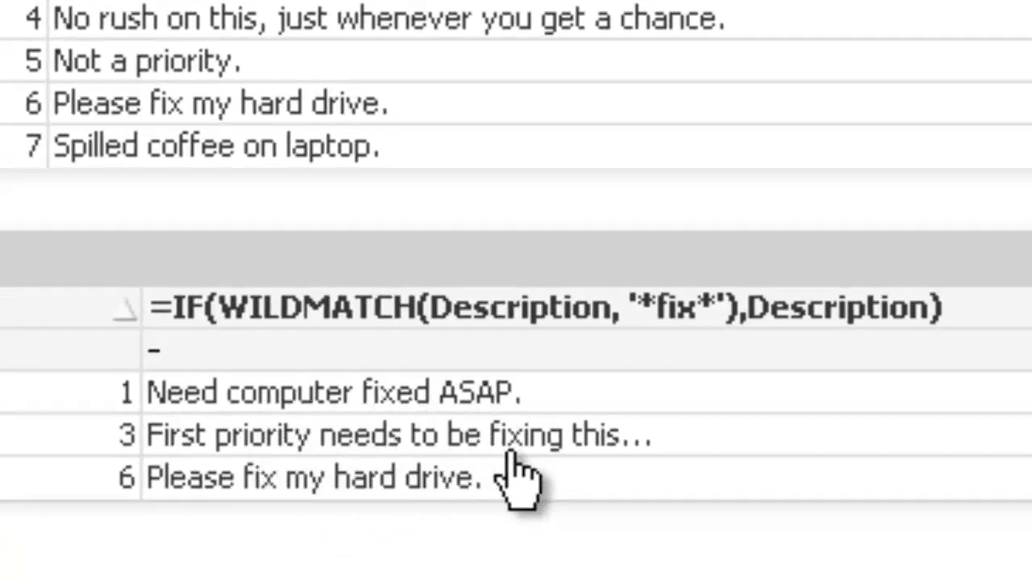